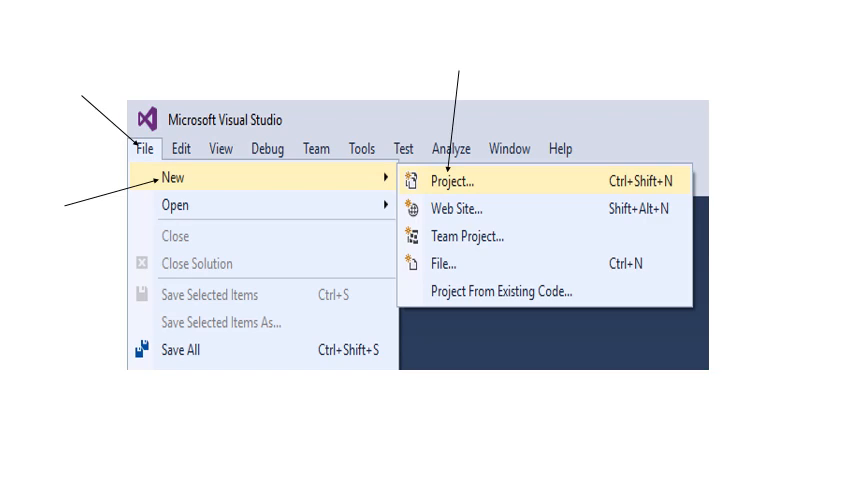
Step: Start a new project from the File menu, bringing up the New Project dialog
left_click(456, 180)
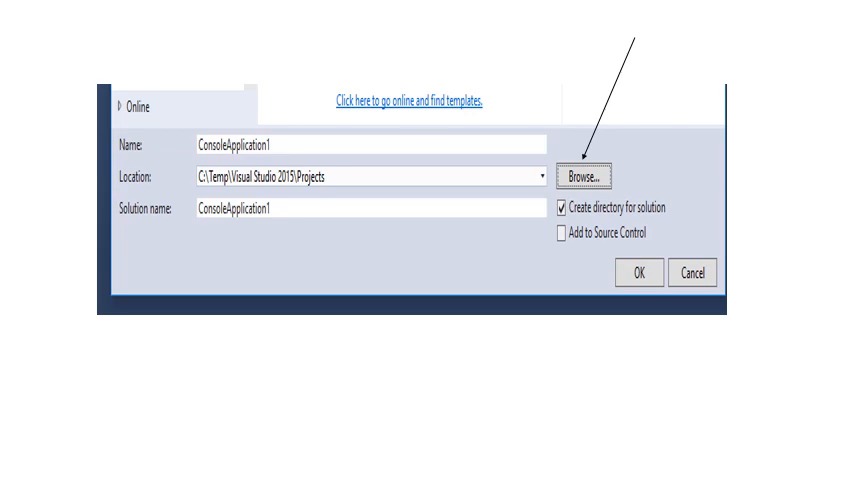
Step: Browse to Local Disk (C:) and choose the Temp folder as the project location
left_click(584, 176)
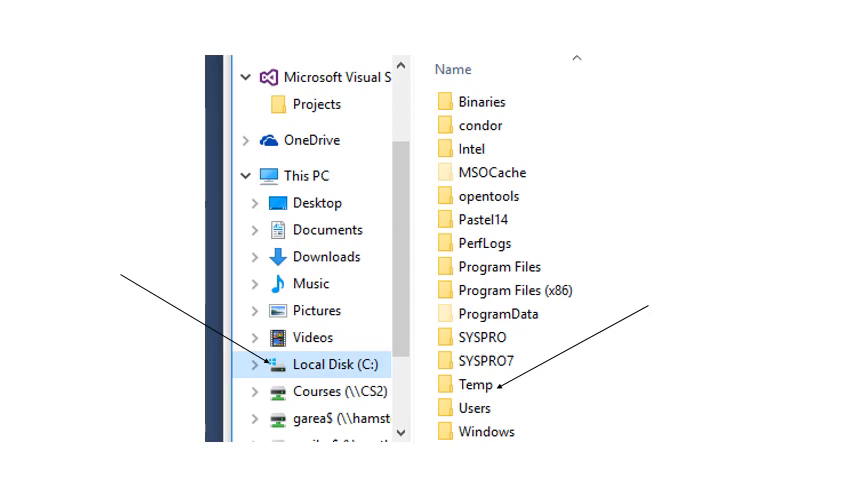
double_click(466, 384)
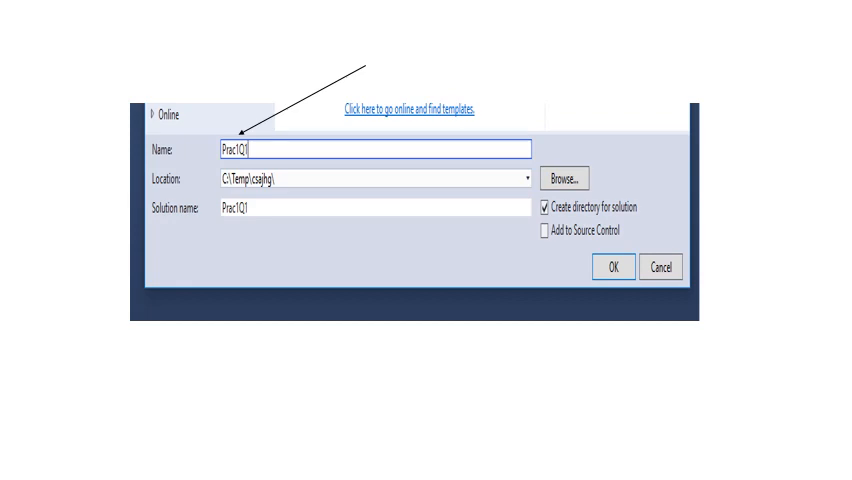
Step: Confirm creation of the Prac1Q1 console project with location C:\Temp
left_click(614, 268)
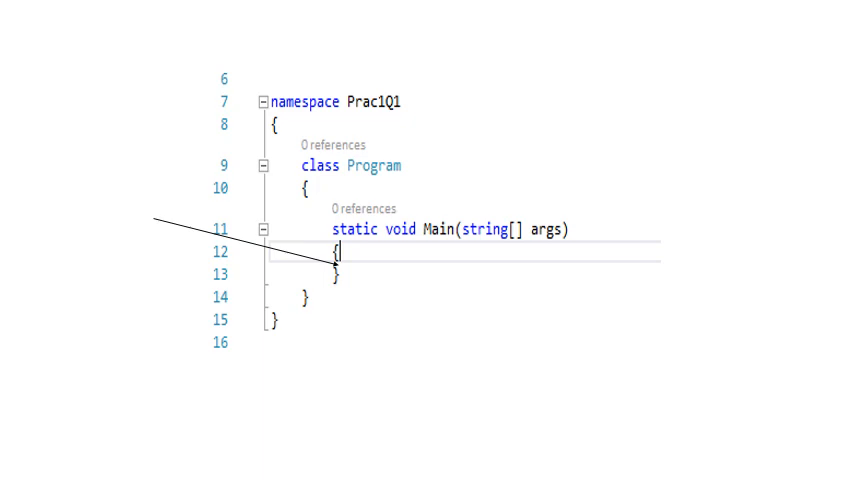
Step: Add Console.WriteLine("Hallo World"); on a new line inside the Main method
key("Return")
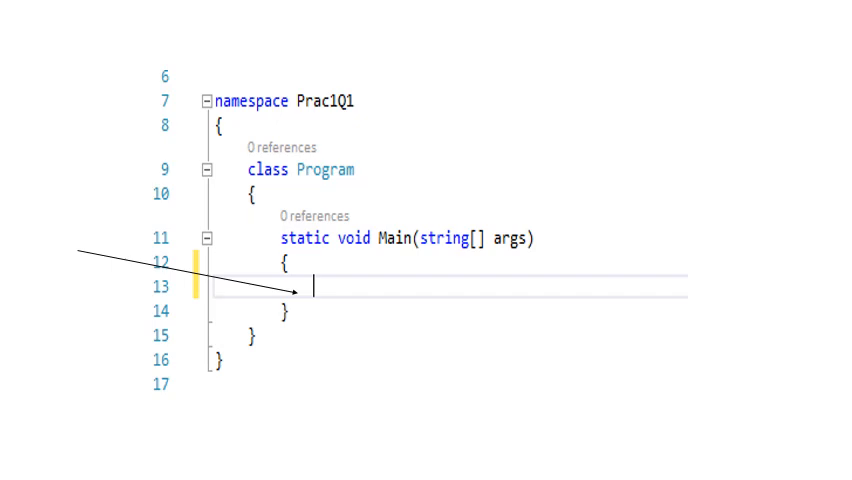
type("Console.WriteLine(\"Hallo World\");")
type("Console.ReadLine();")
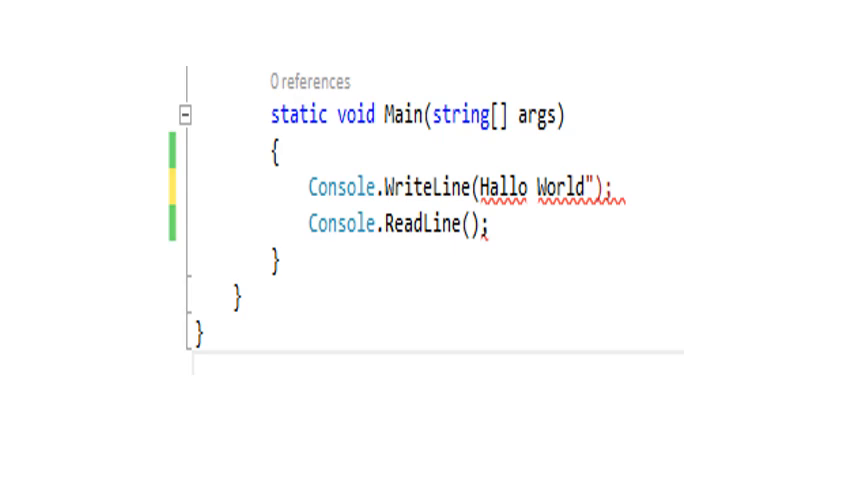
Step: Bring up the View menu listing the showable tool windows
left_click(272, 64)
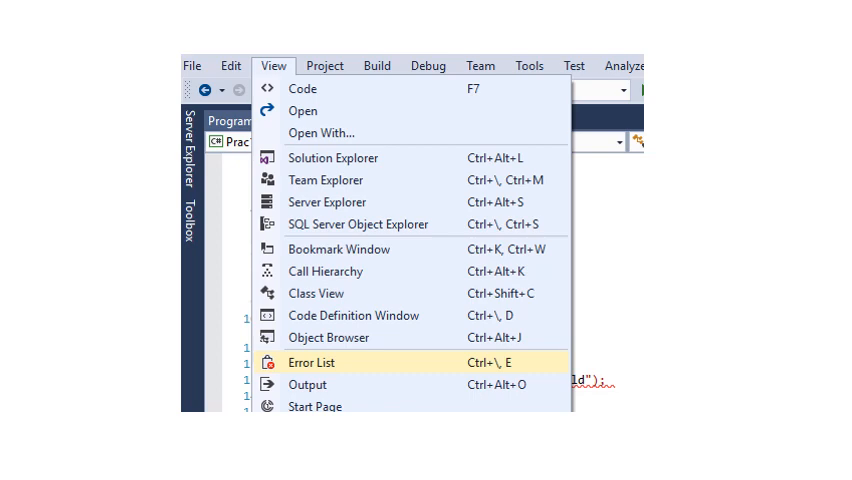
Step: Show the Error List window, reporting 7 errors and 0 warnings
left_click(312, 362)
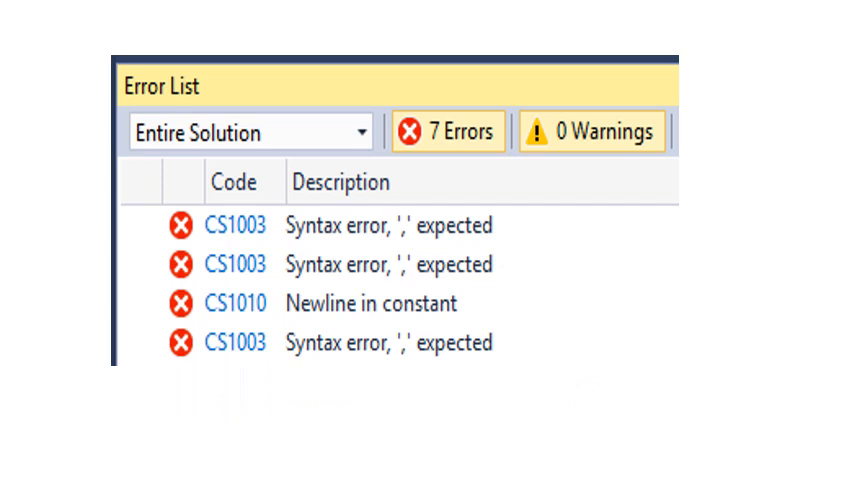